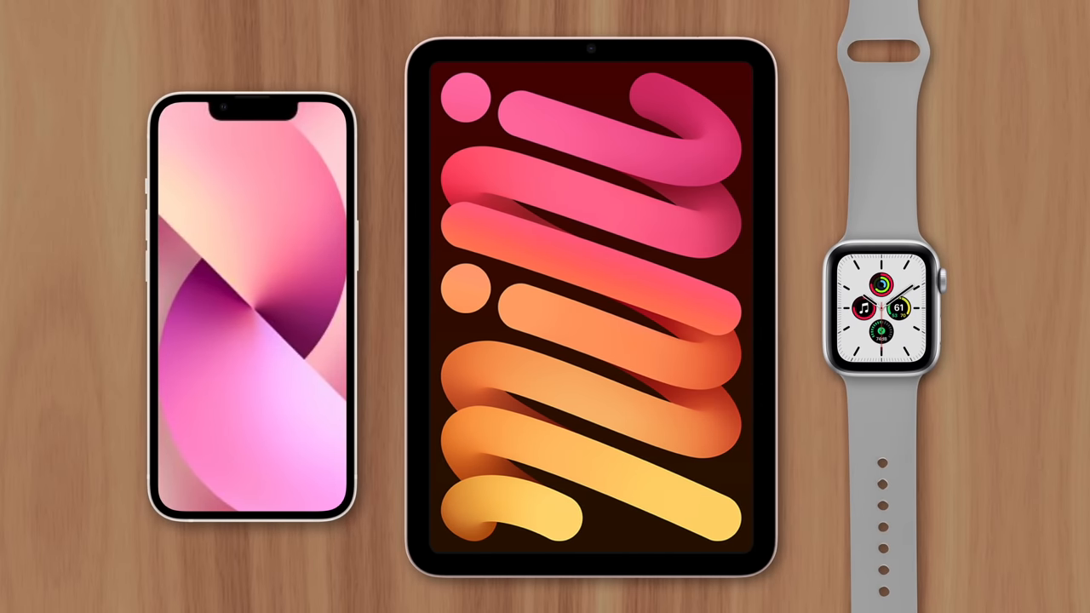
{"action": "left_click", "coordinate": [588, 332]}
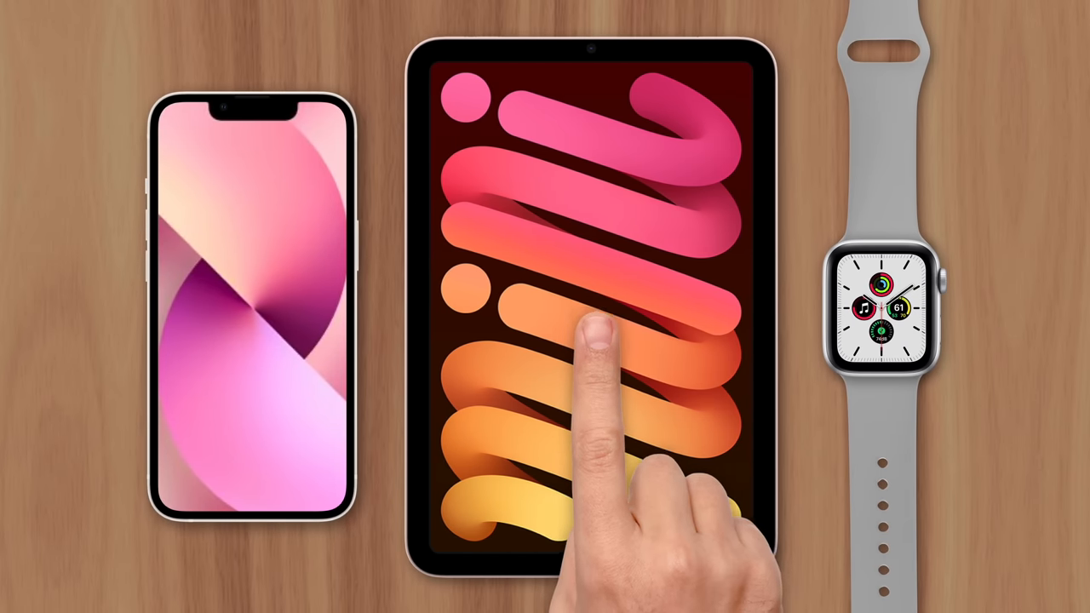